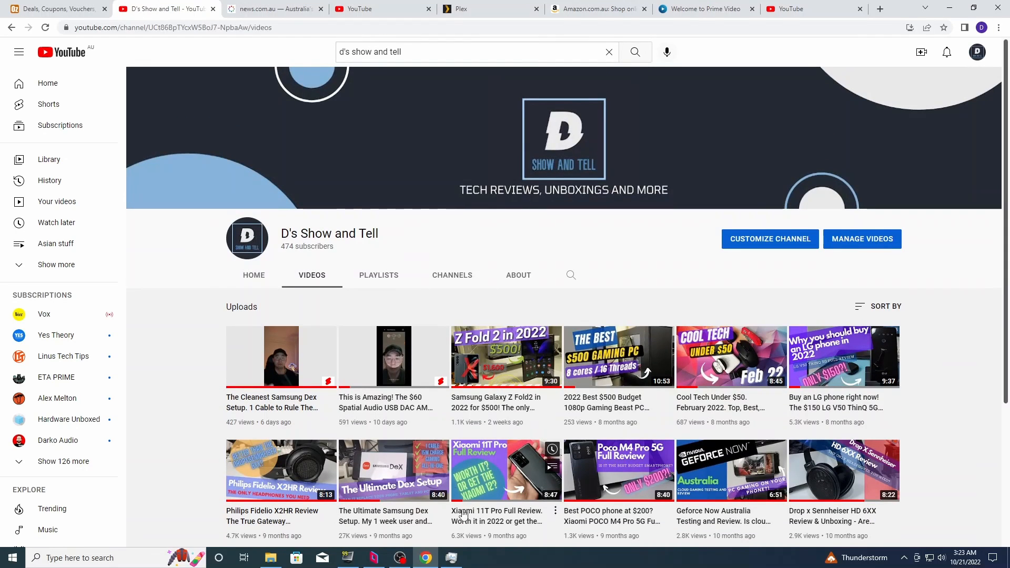
Review CrystalDiskMark's drive C results: 309.31 MB/s sequential read, 201.15 MB/s write.
left_click(449, 557)
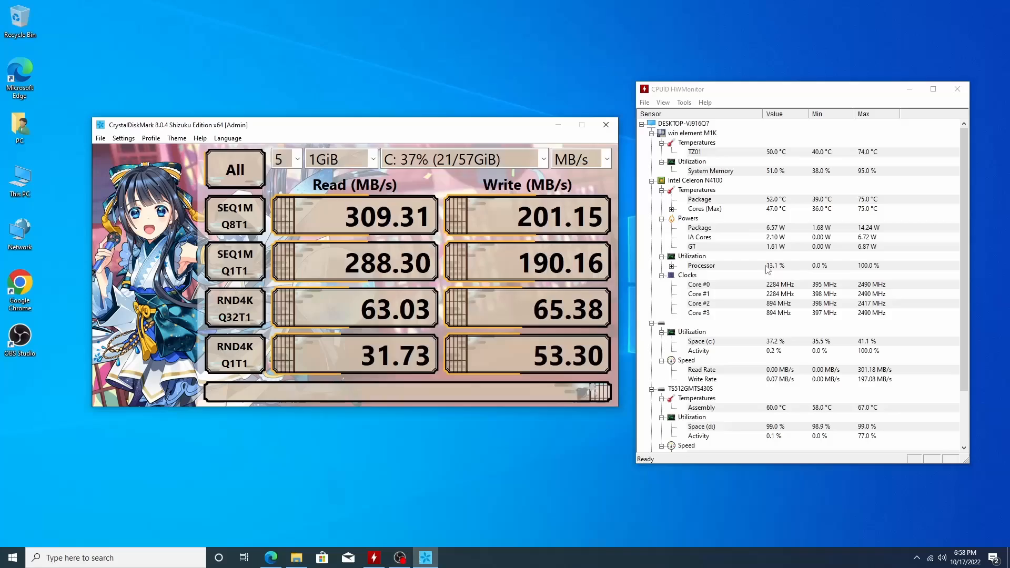
mouse_move(898, 239)
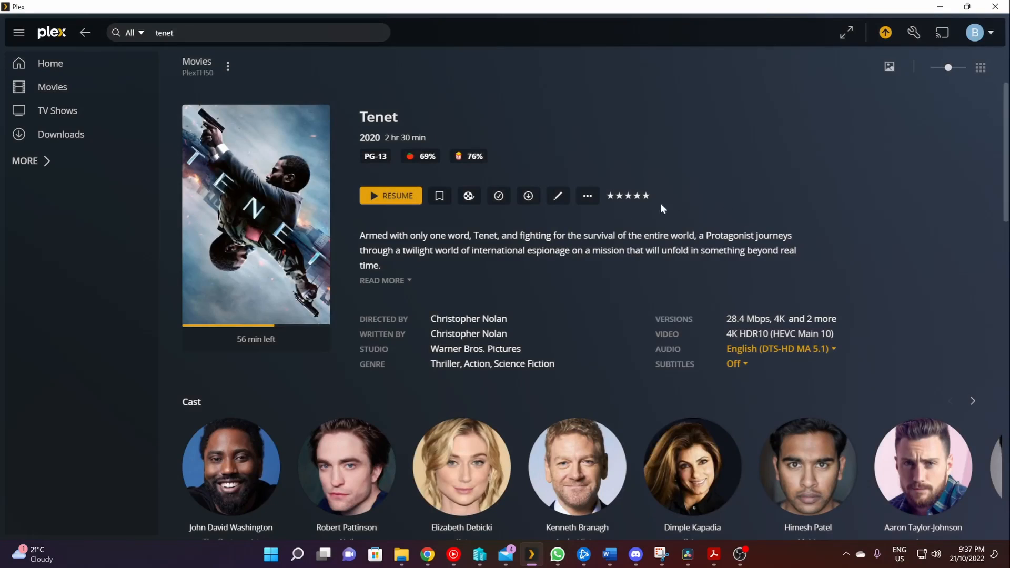
Open Tenet's more-actions menu and choose Play Version.
left_click(587, 195)
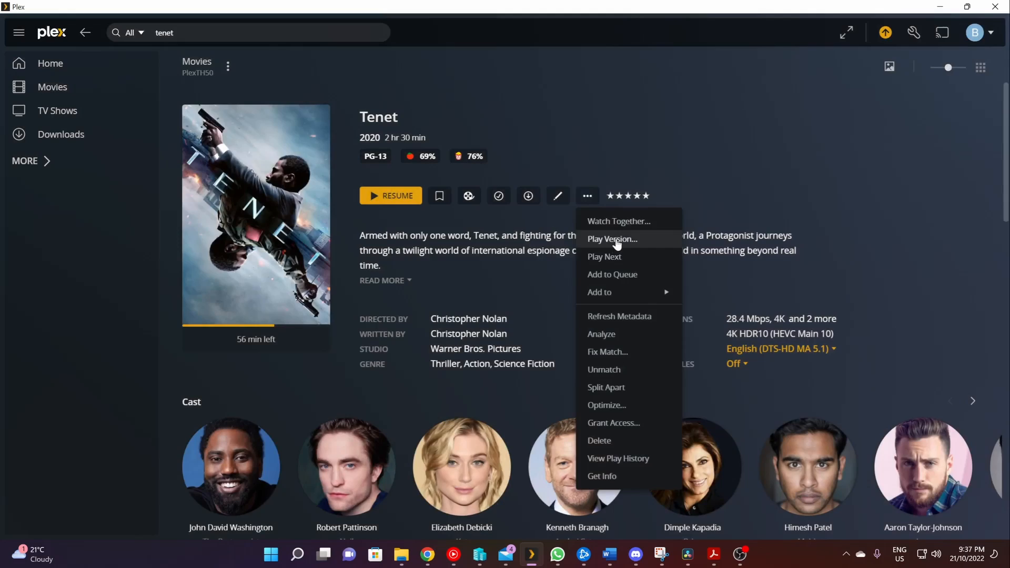
left_click(611, 238)
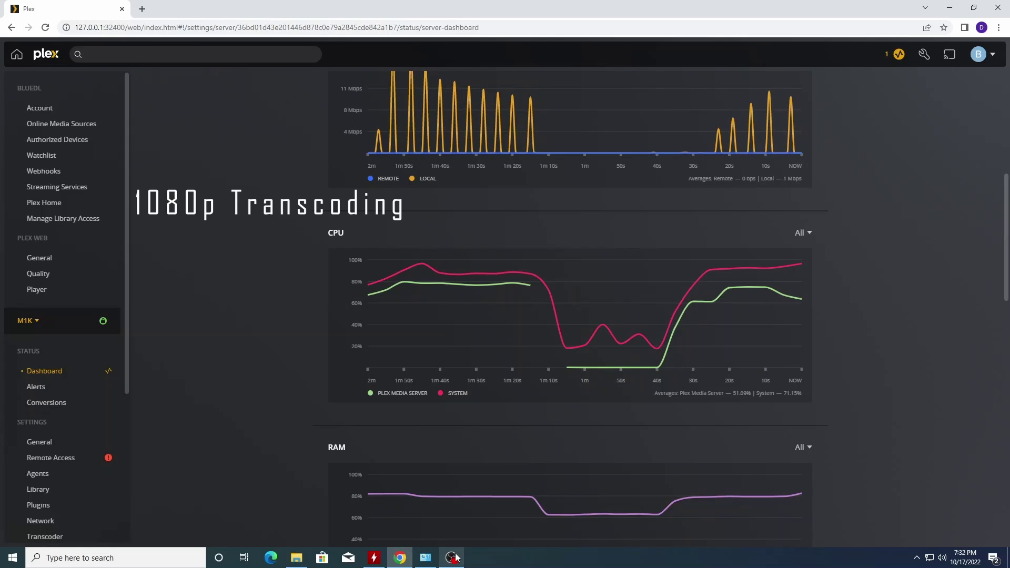
mouse_move(451, 557)
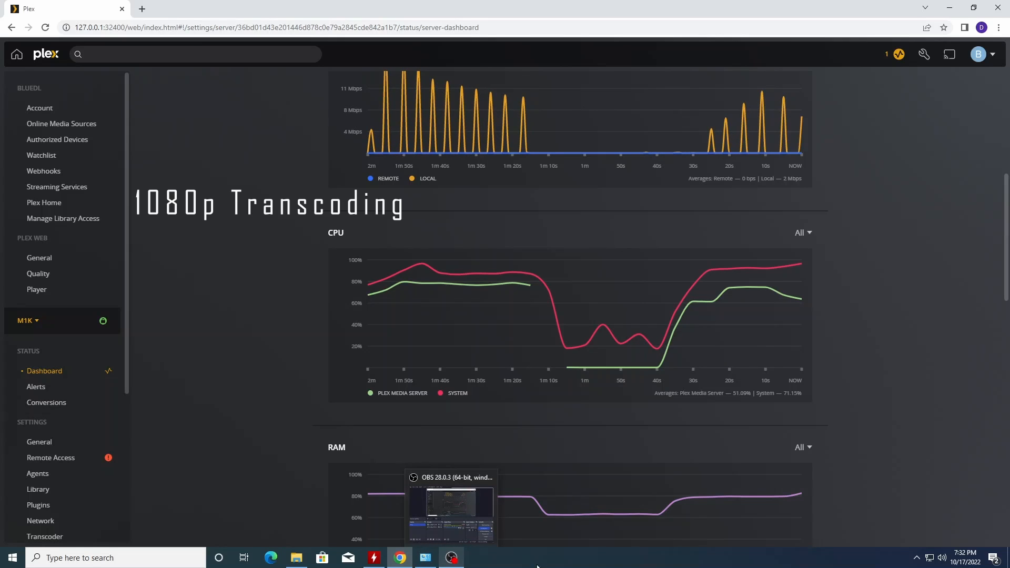